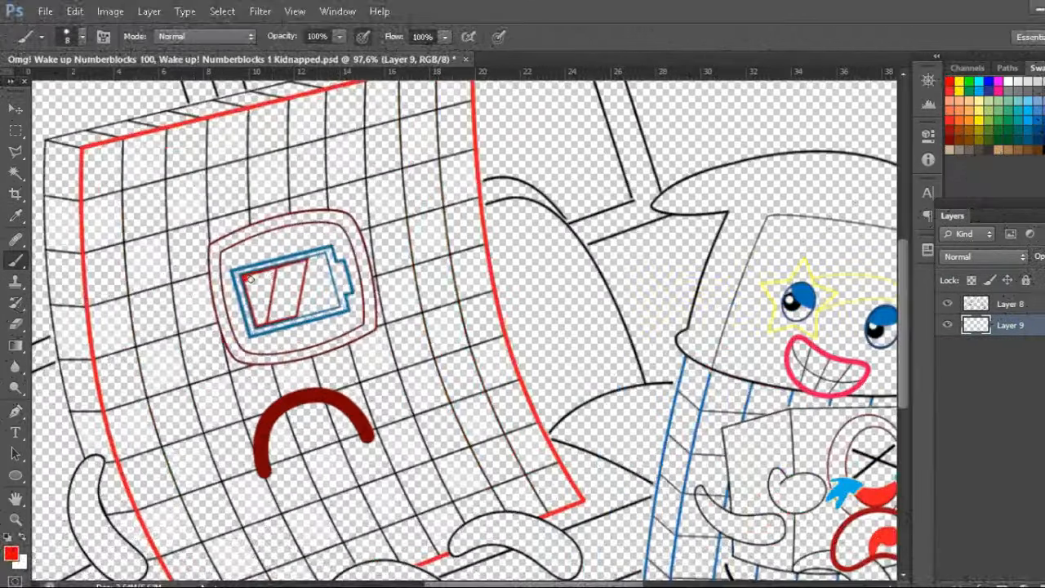
Colour the battery face, paint its screen dark grey, and the frown and feet dark red.
click(277, 294)
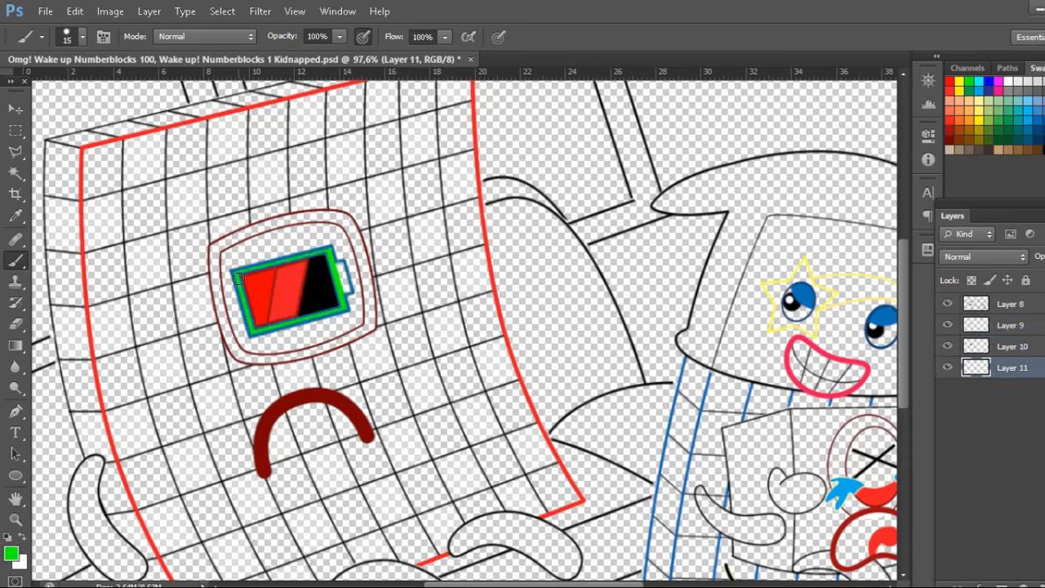
drag(237, 269, 335, 237)
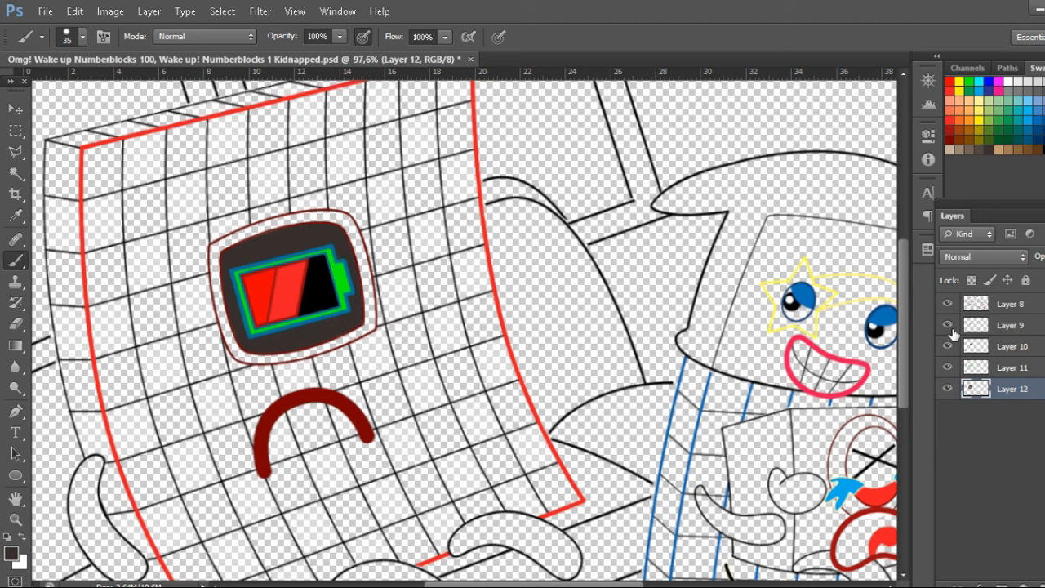
drag(212, 258, 343, 225)
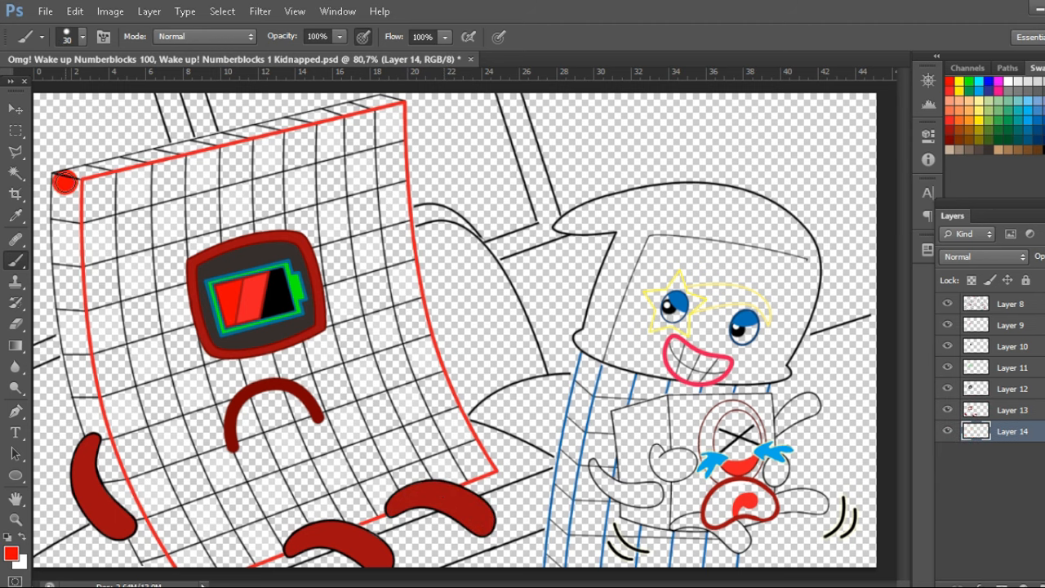
Fill the grid character's body squares with red.
drag(65, 179, 400, 262)
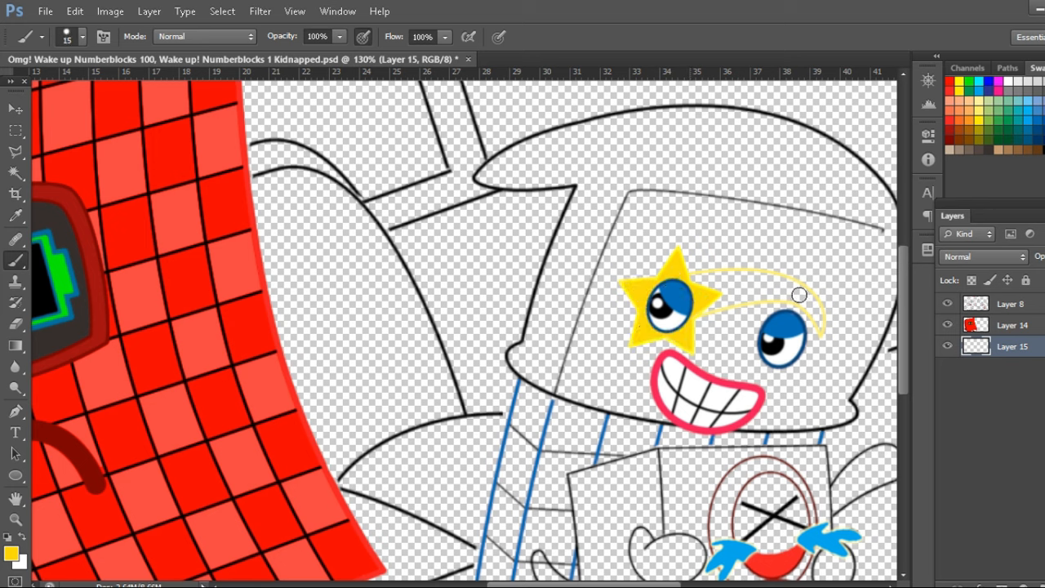
Paint a dark blue eyebrow, thicken the helmet's black outline and fill it dark brown.
drag(699, 290, 808, 297)
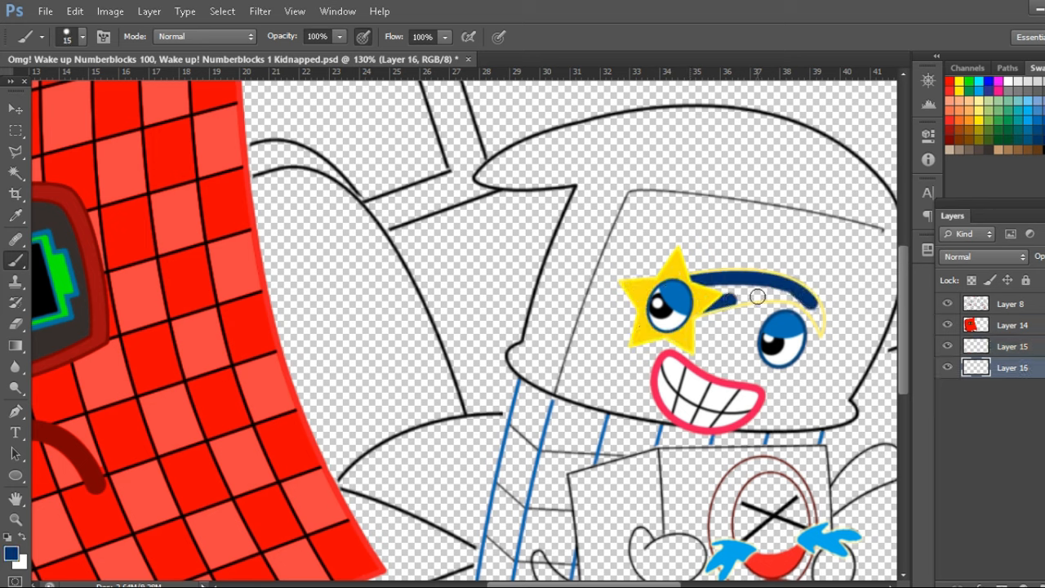
click(758, 297)
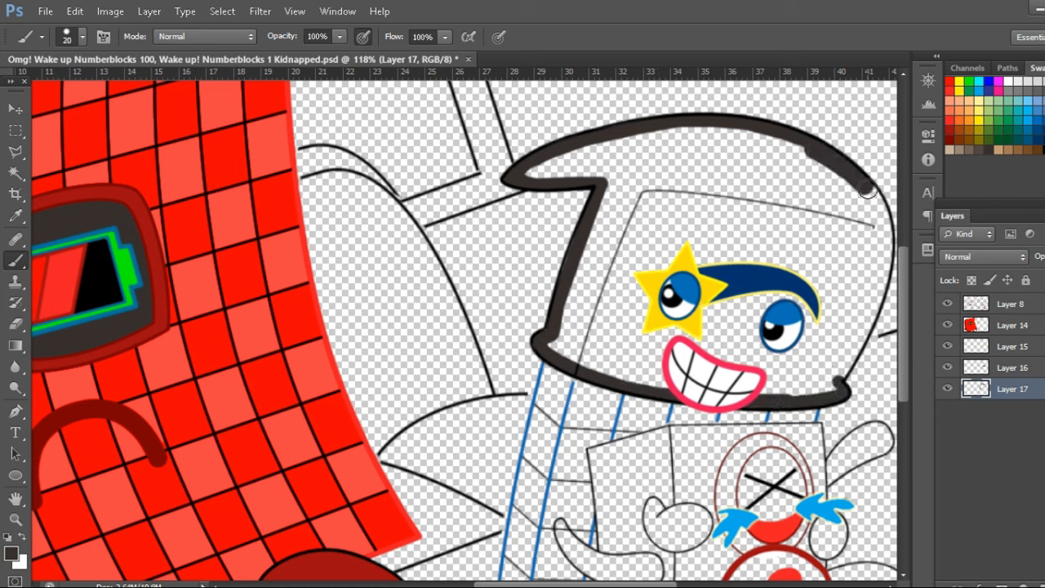
drag(865, 188, 727, 134)
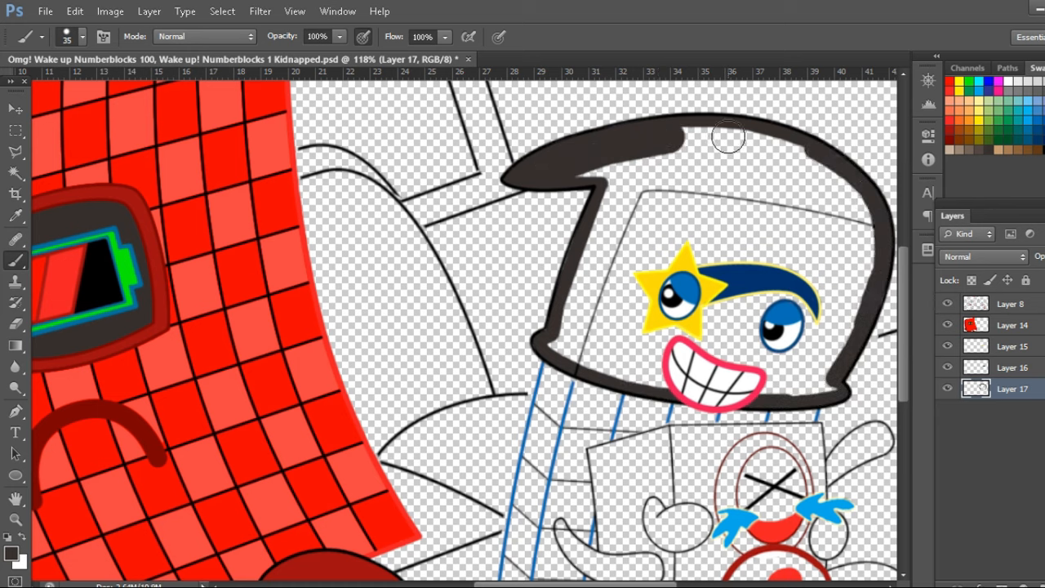
drag(728, 137, 650, 193)
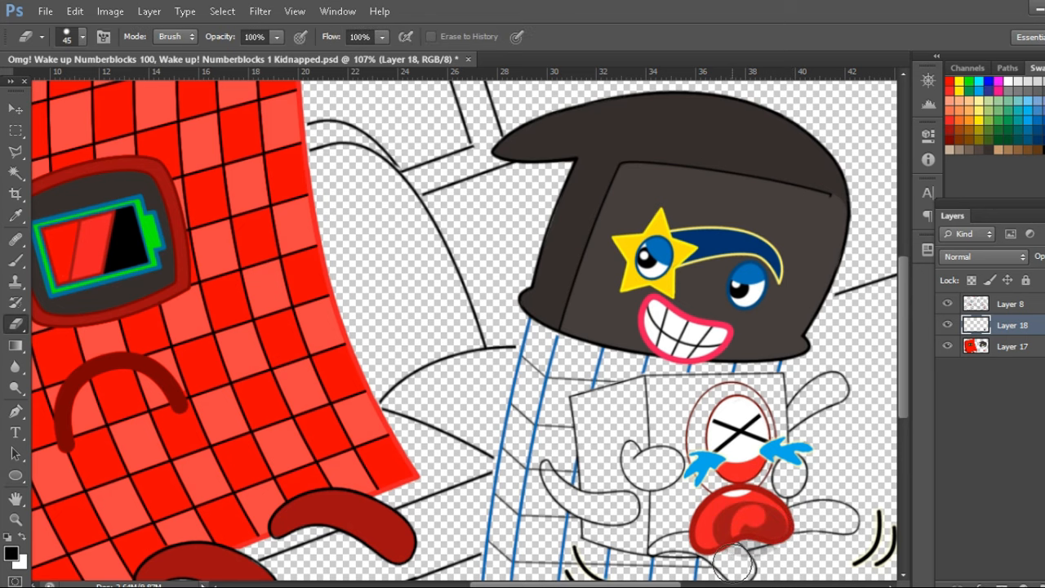
mouse_move(53, 335)
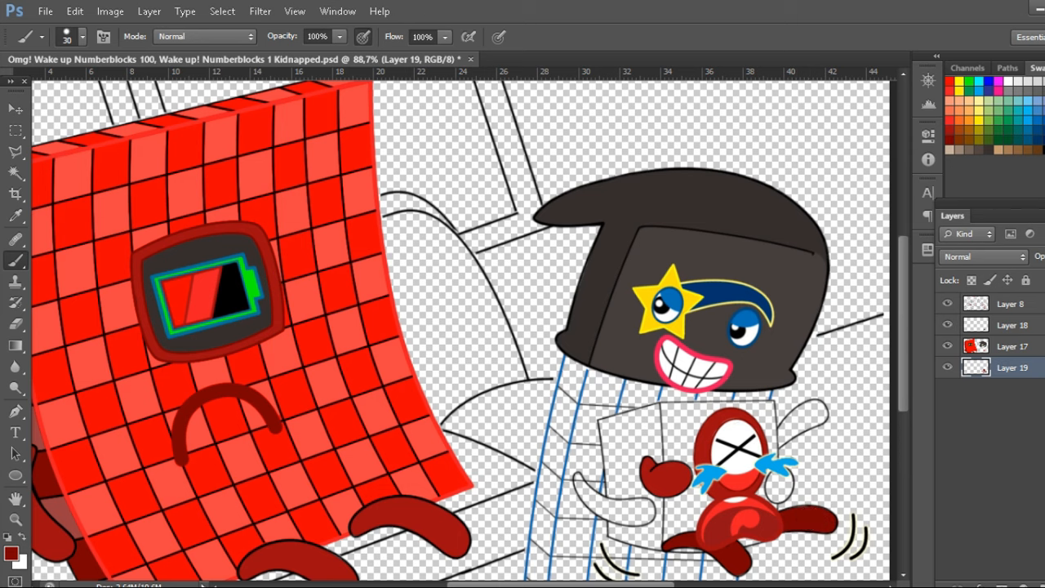
Brush the star character's body blue, then select Layer 18.
drag(580, 490, 653, 515)
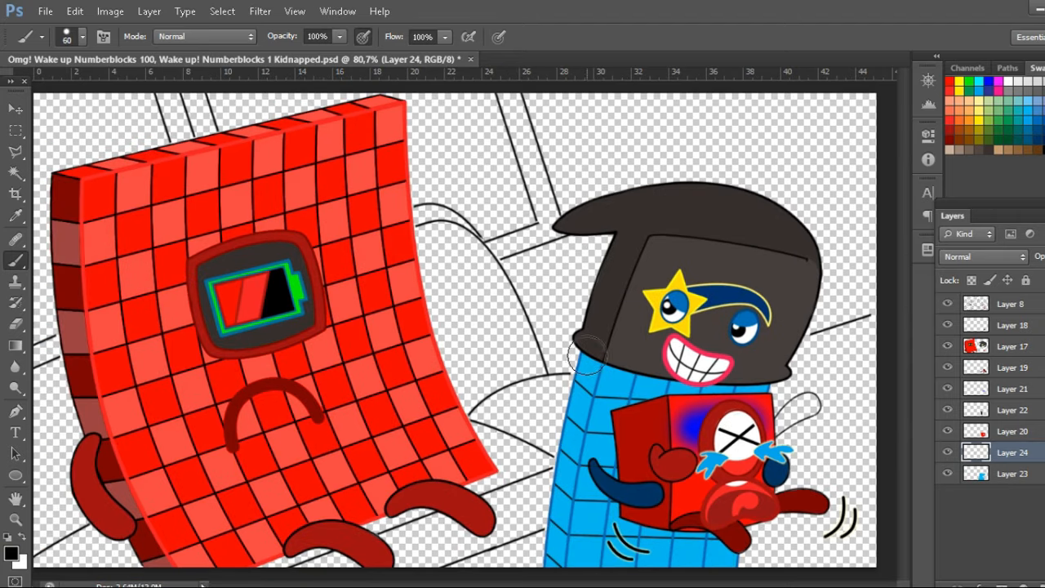
click(1013, 323)
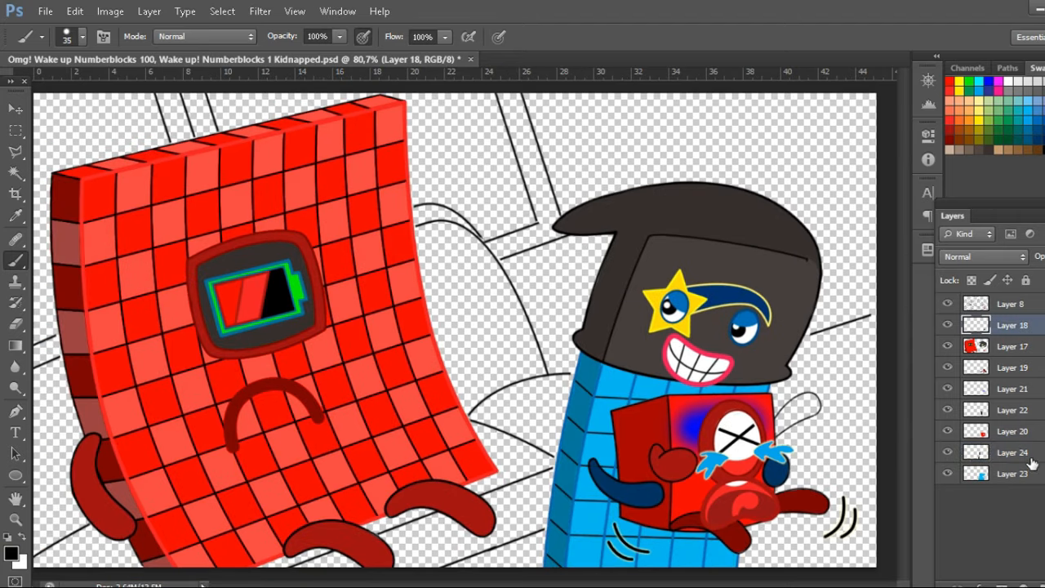